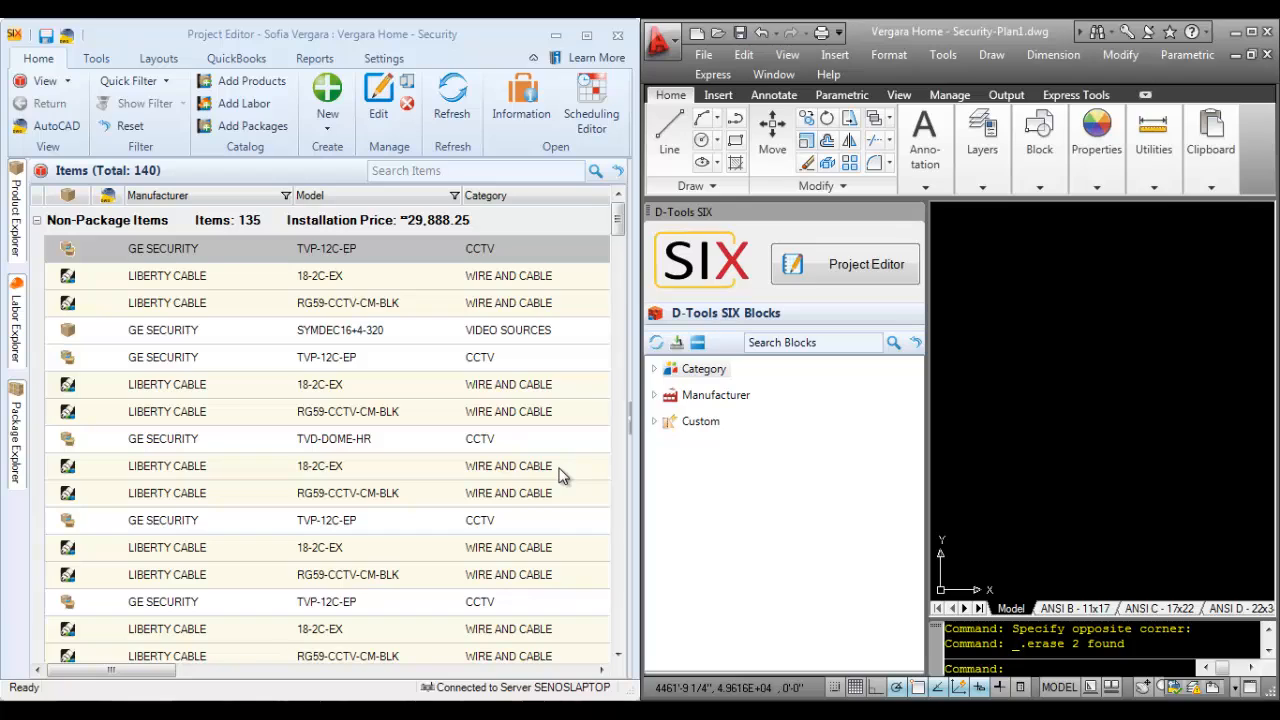
pyautogui.moveTo(560, 468)
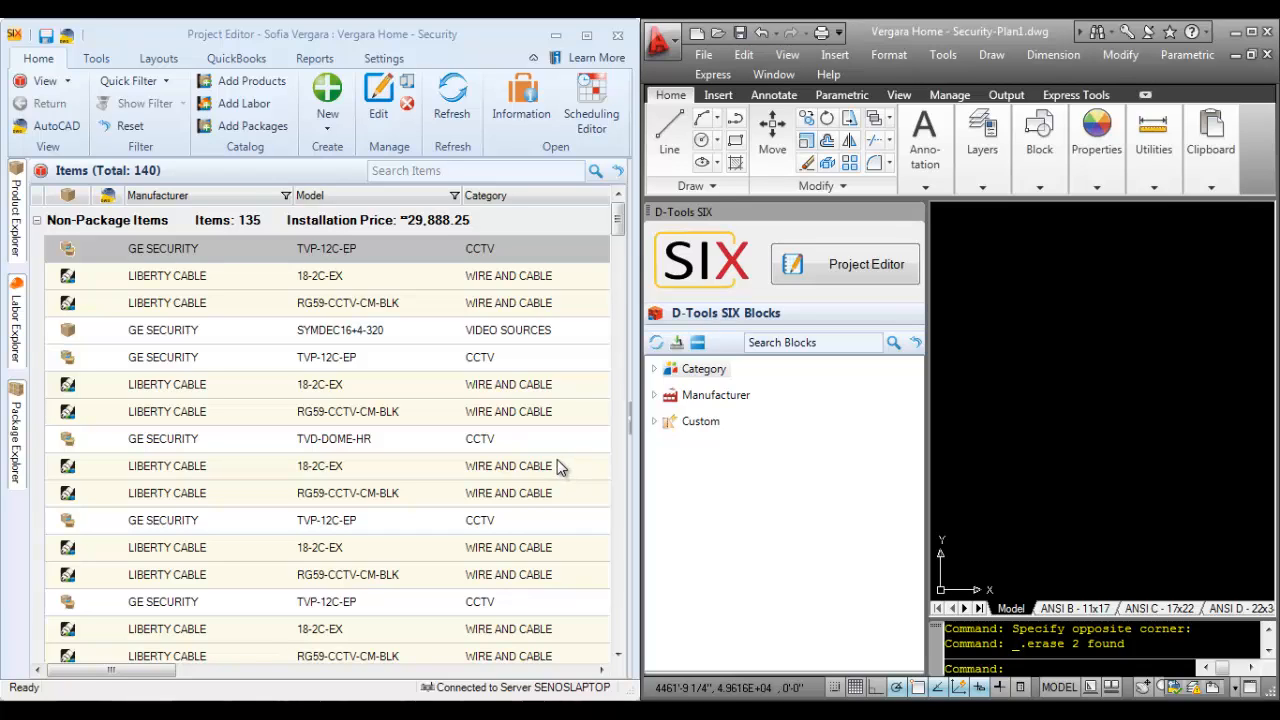
pyautogui.moveTo(584, 380)
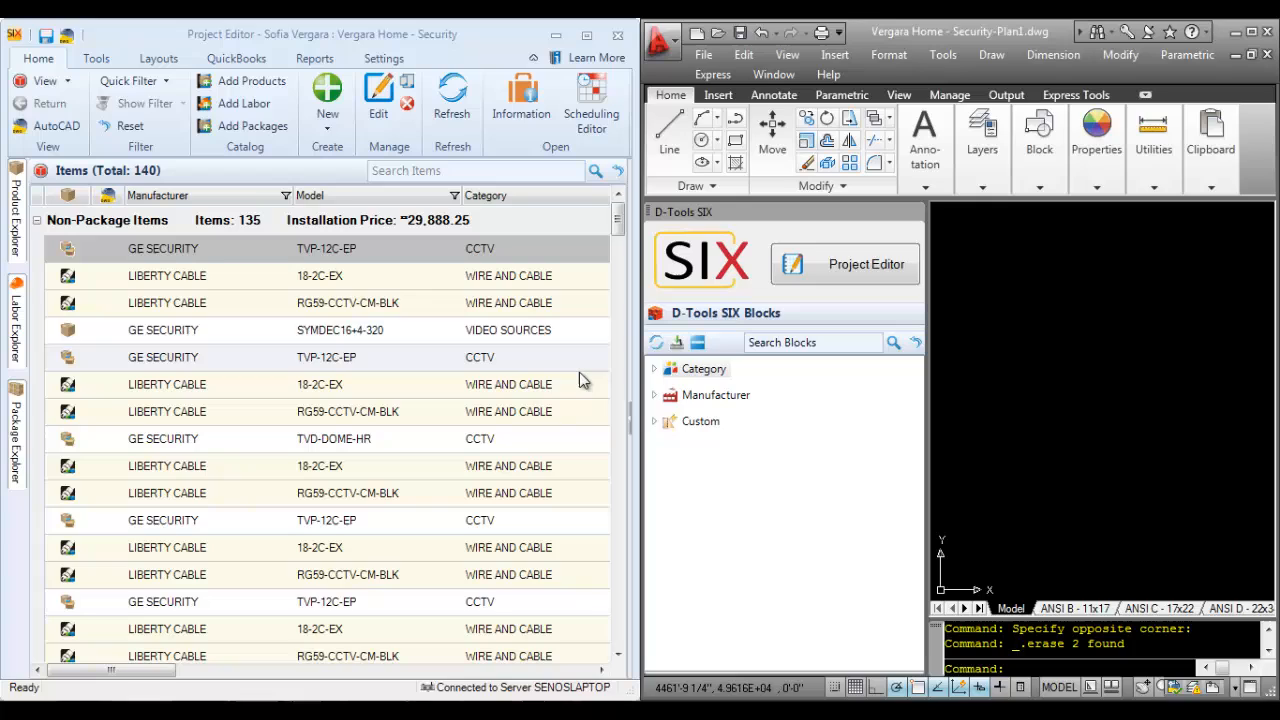
pyautogui.moveTo(248, 44)
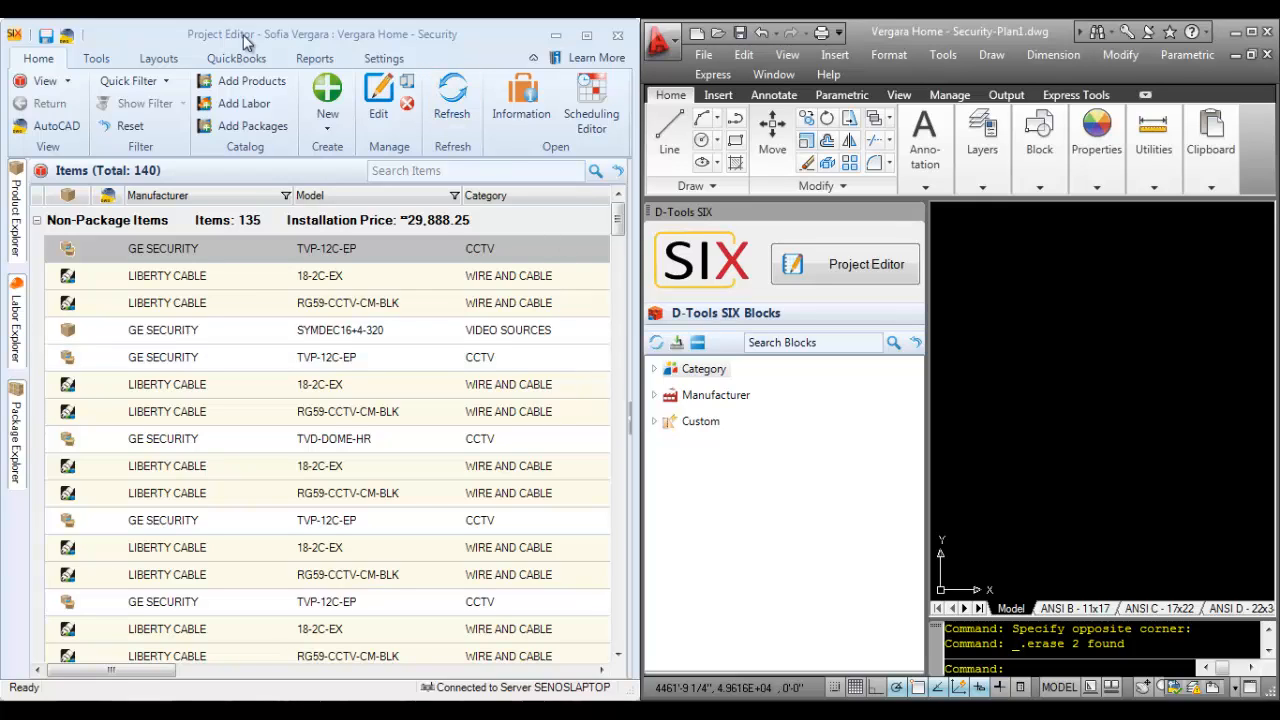
pyautogui.moveTo(368, 40)
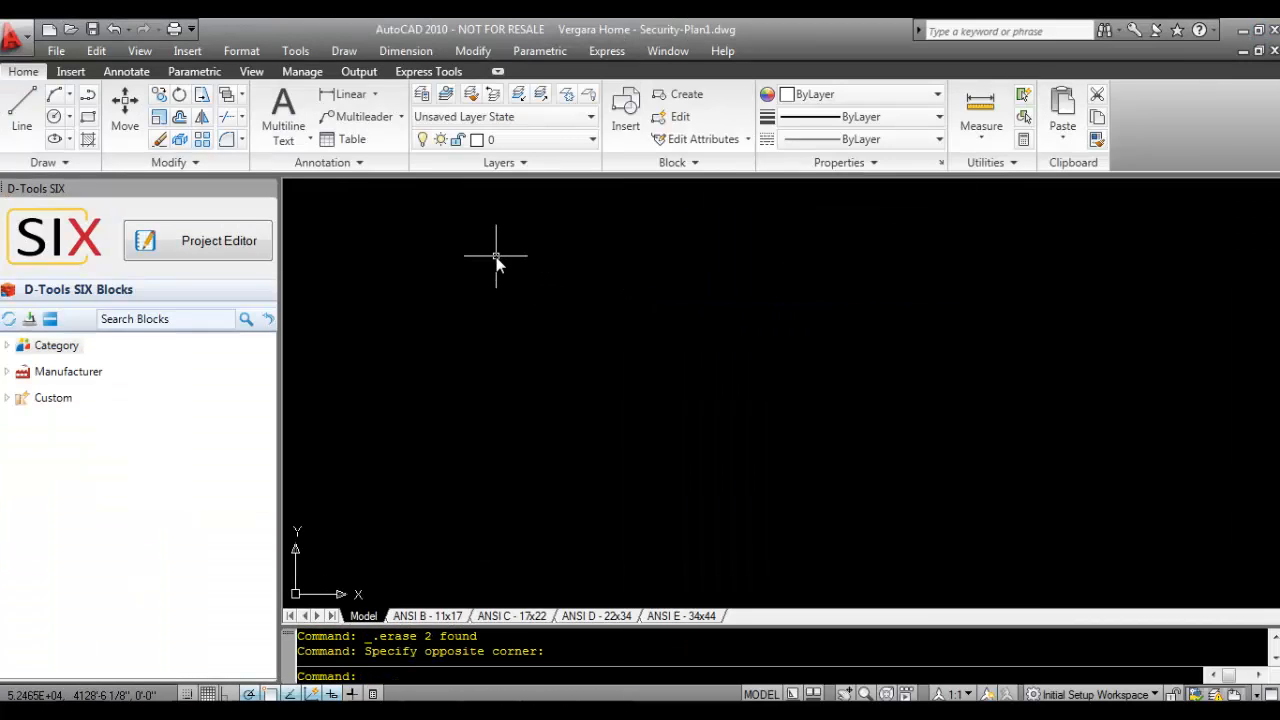
# Attach the Vergara - Plan 2000 gray walls DWG as an external reference via Insert > DWG Reference.
pyautogui.click(186, 52)
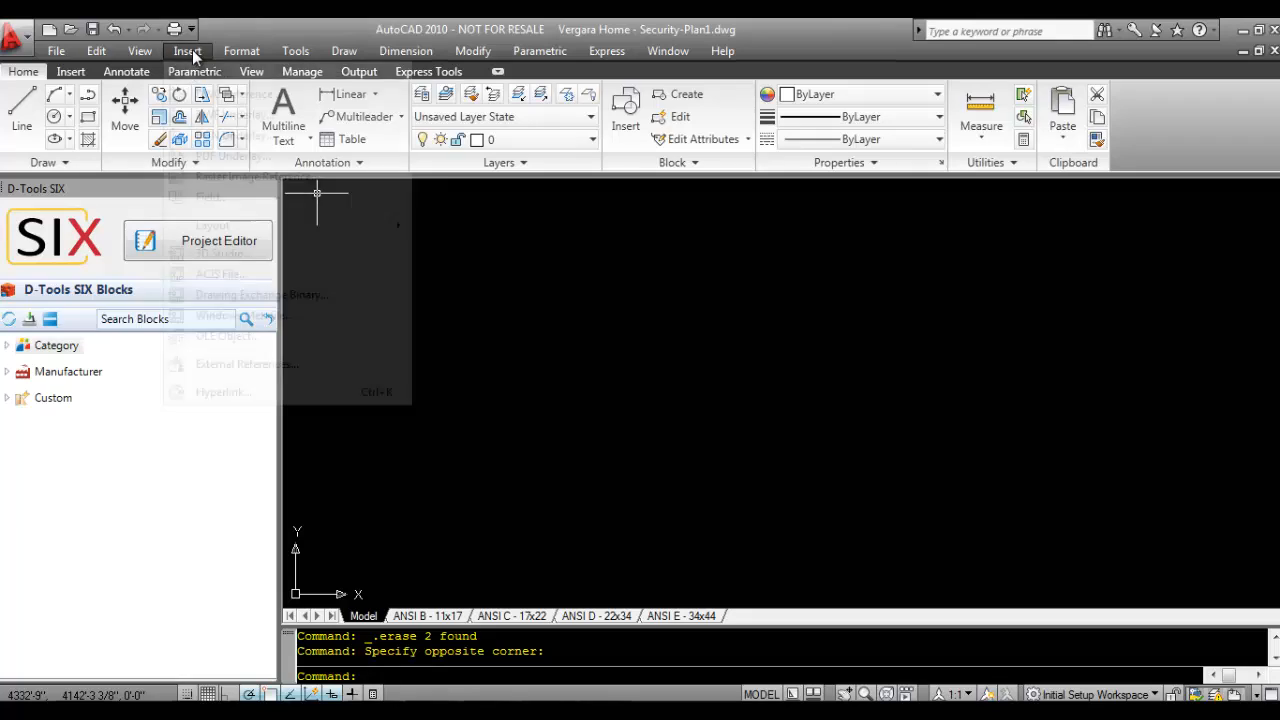
pyautogui.click(186, 52)
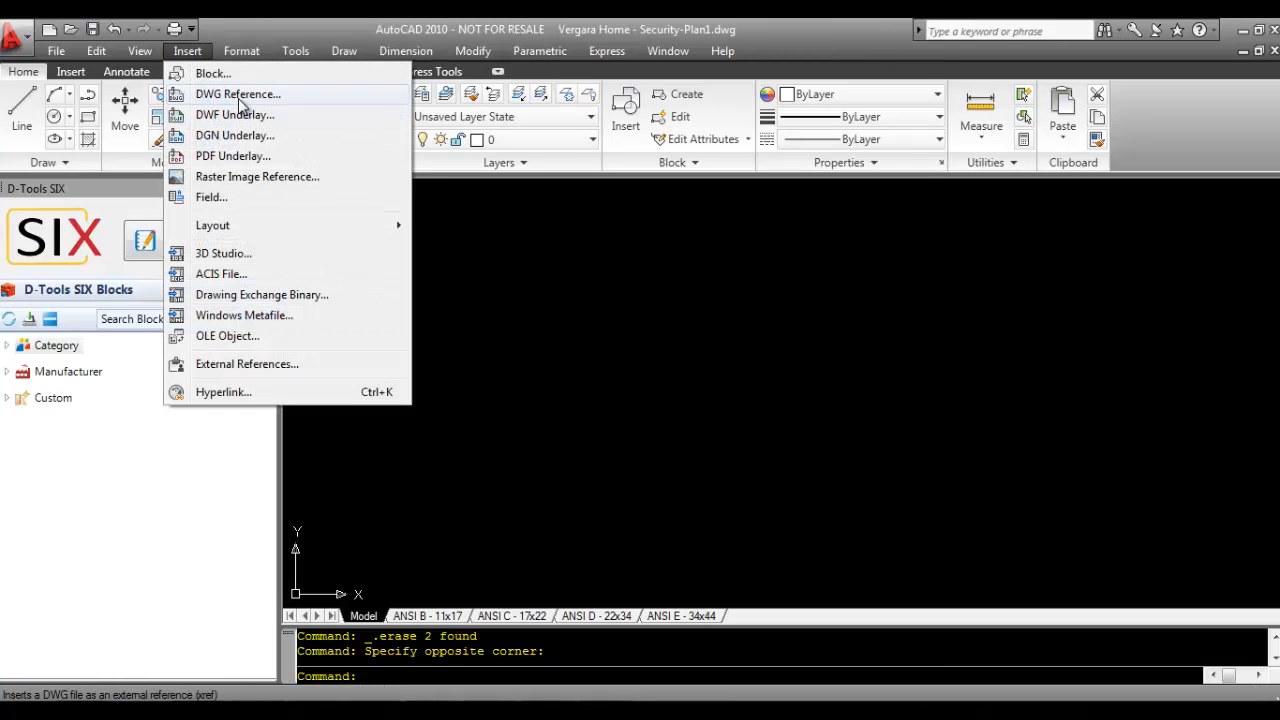
pyautogui.click(238, 94)
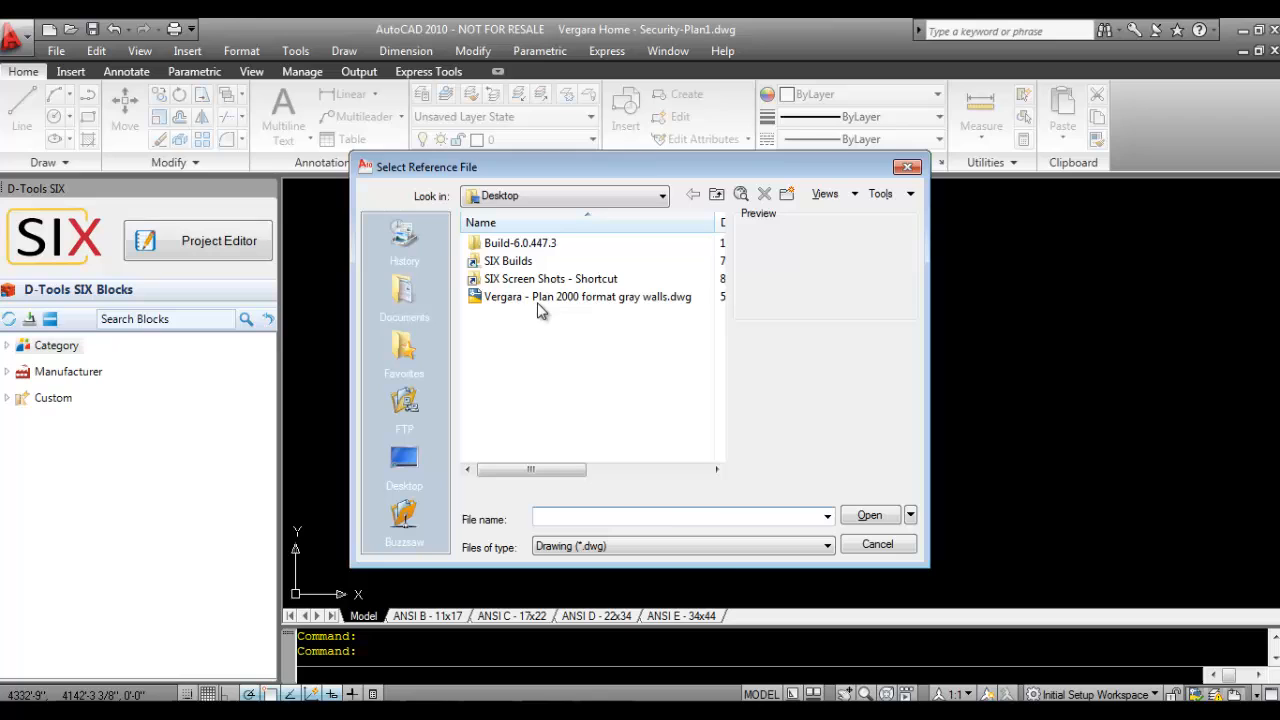
pyautogui.click(868, 514)
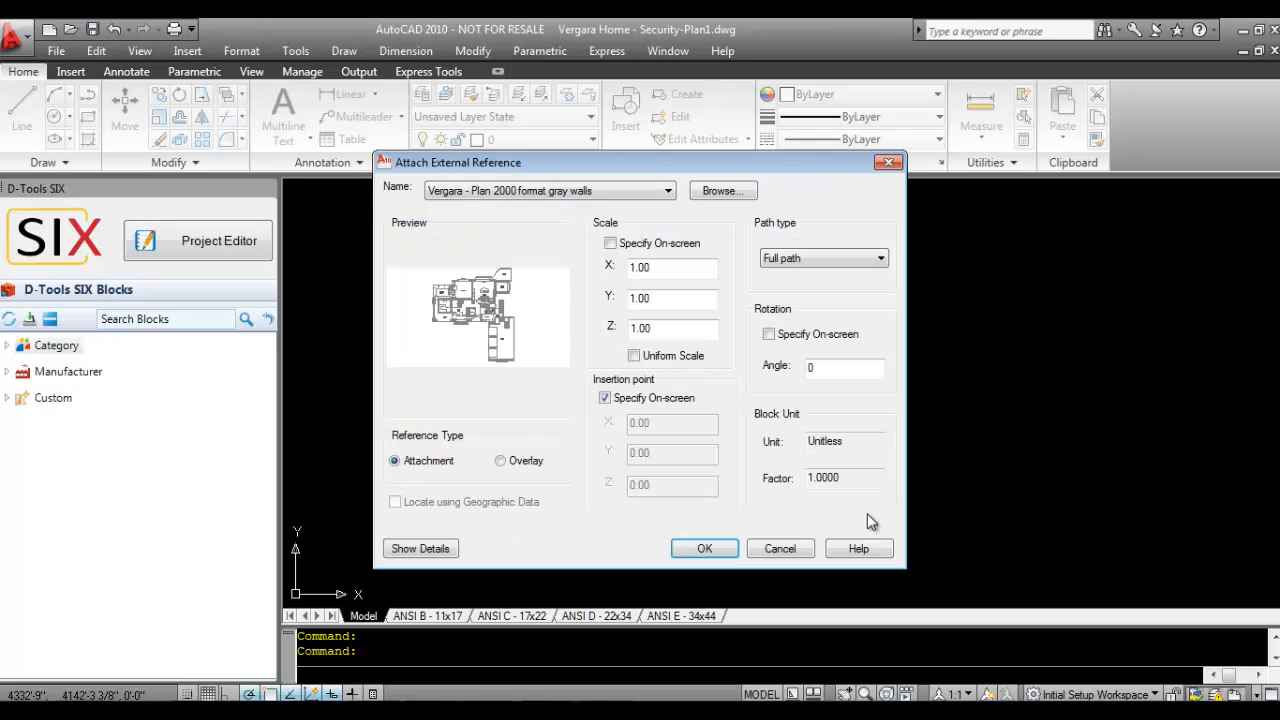
pyautogui.click(704, 548)
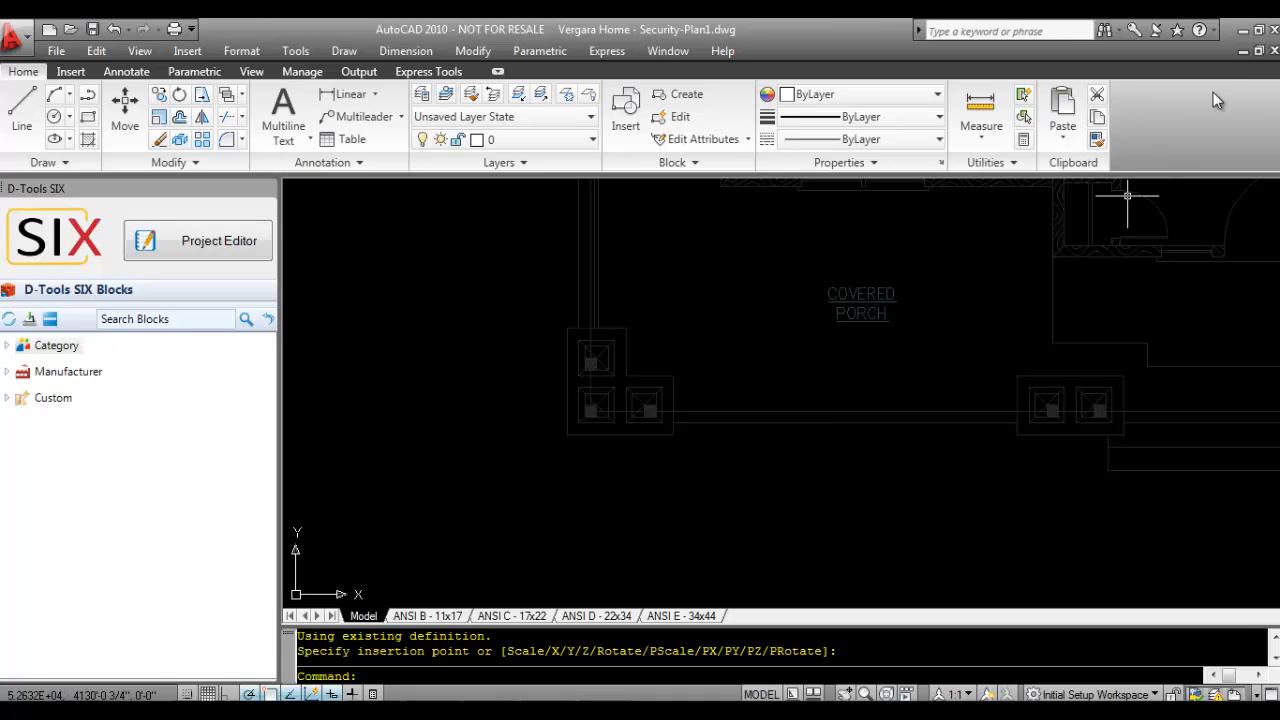
pyautogui.moveTo(860, 28)
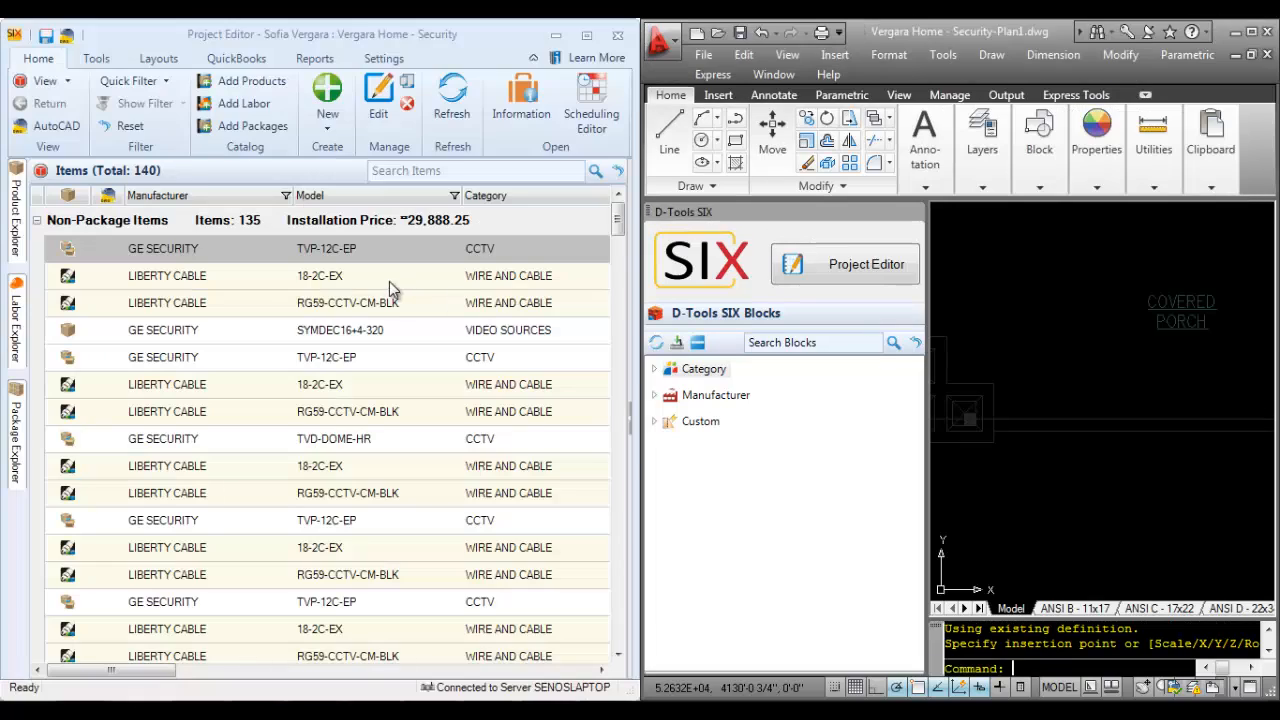
pyautogui.moveTo(654, 374)
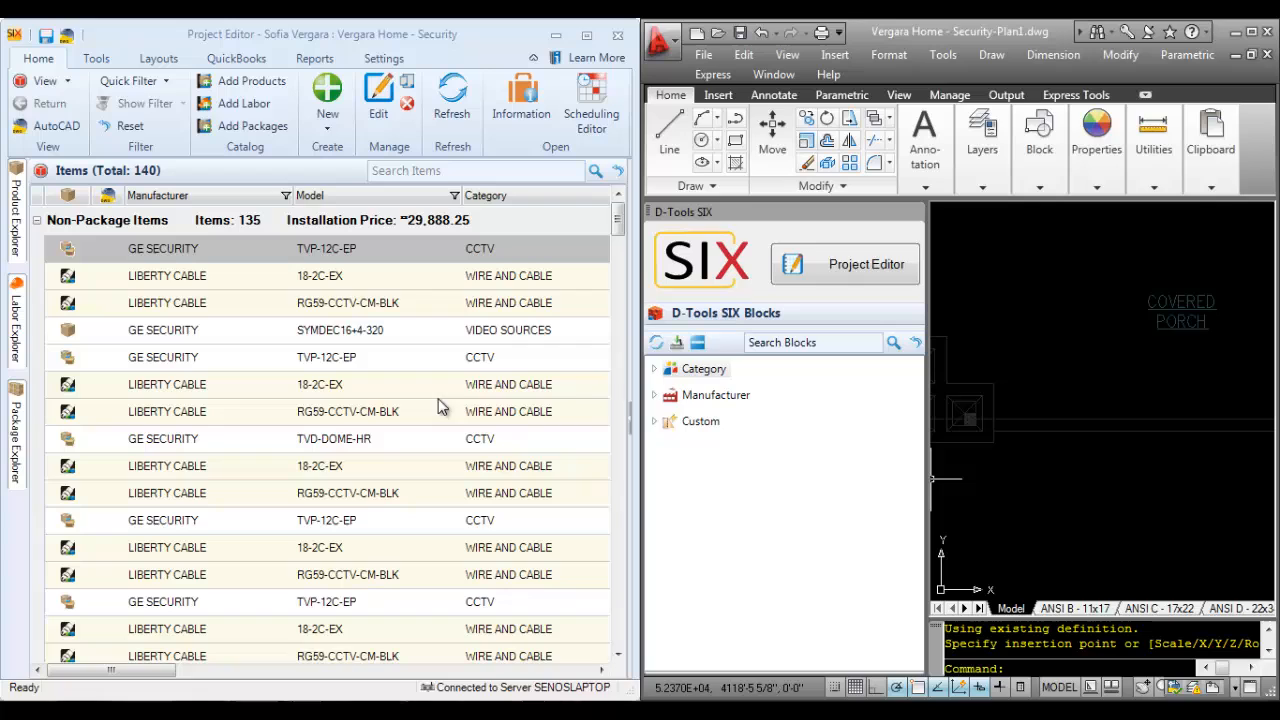
pyautogui.moveTo(440, 404)
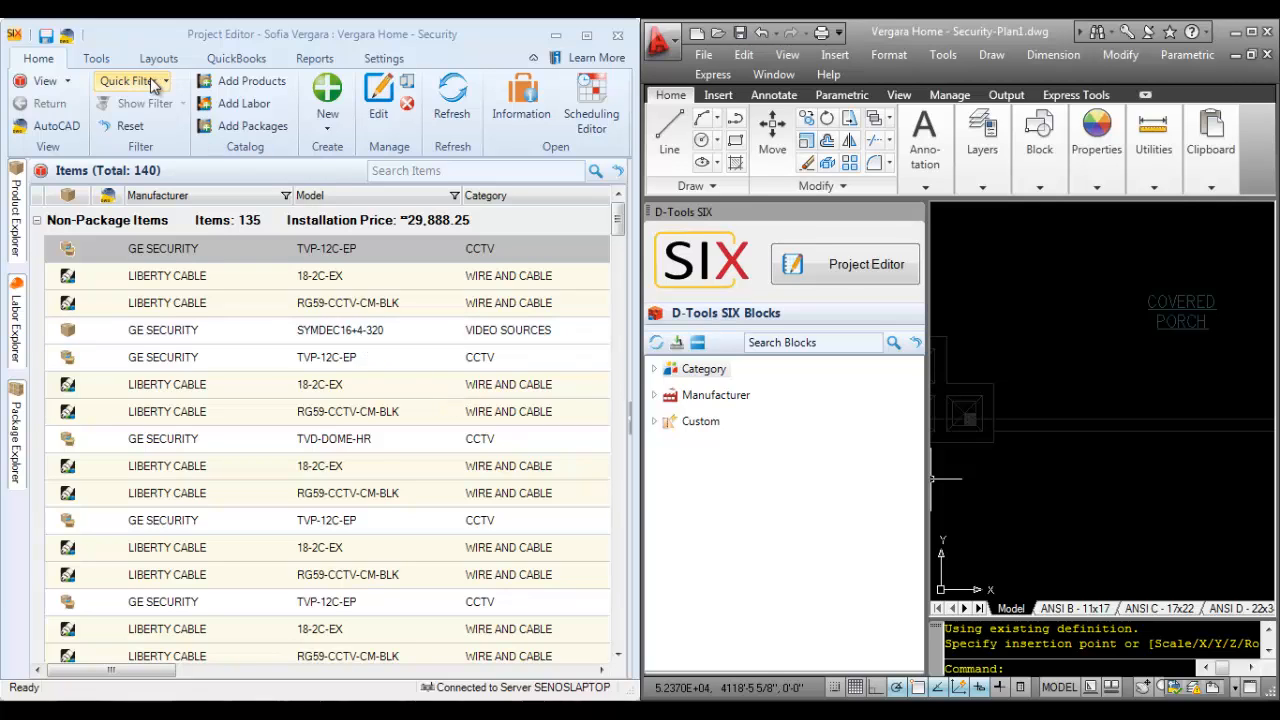
# Quick-filter the Project Editor to Main House > Exterior > Covered Porch > Eave, leaving 3 items ($987.88).
pyautogui.click(128, 80)
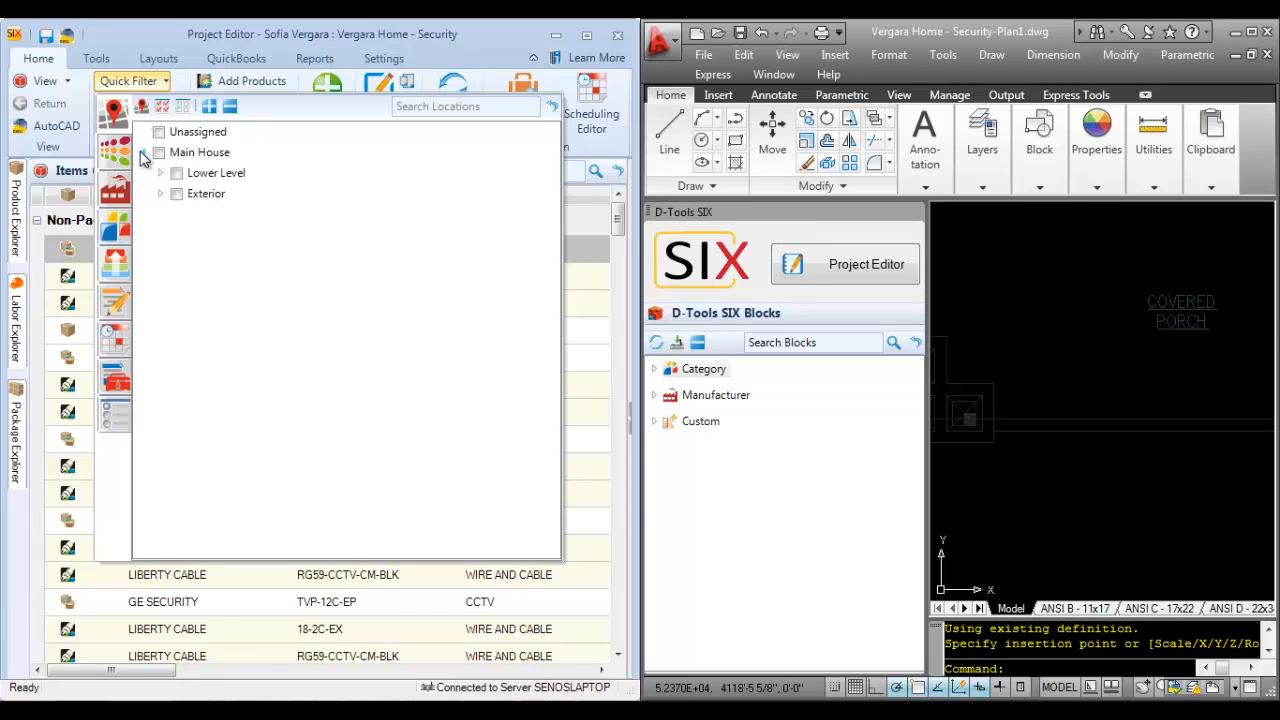
pyautogui.click(160, 192)
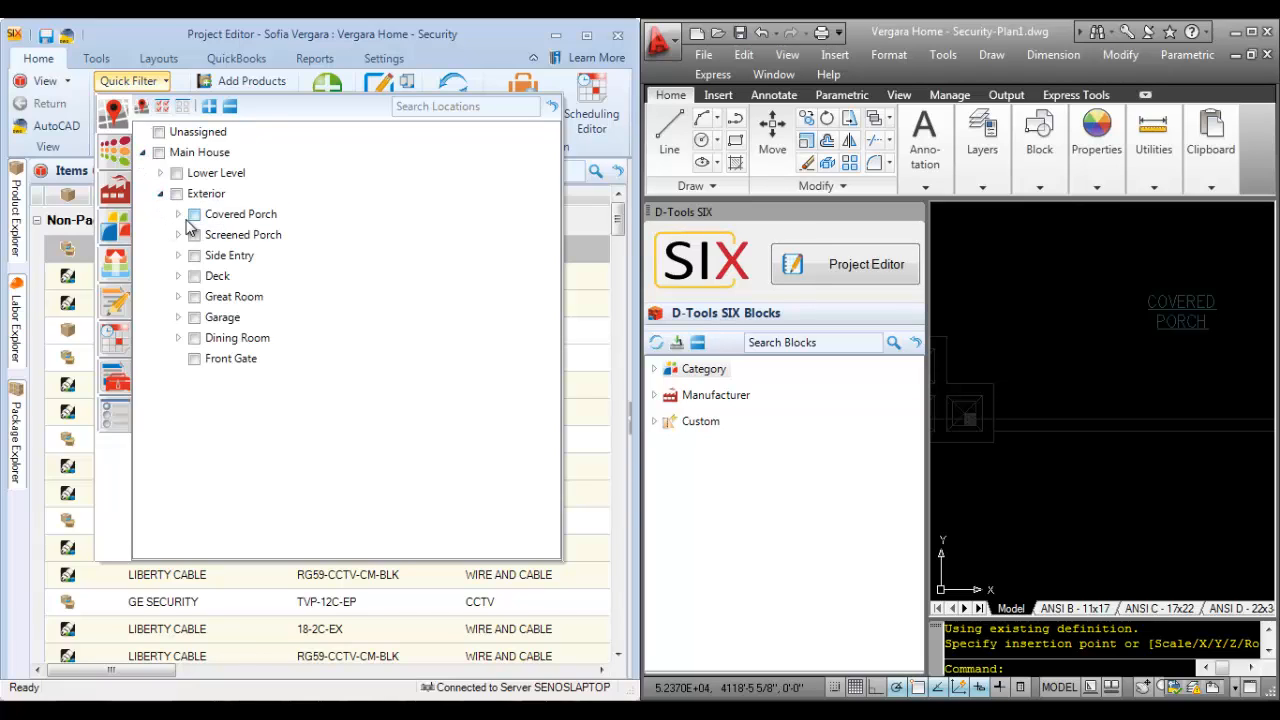
pyautogui.click(178, 214)
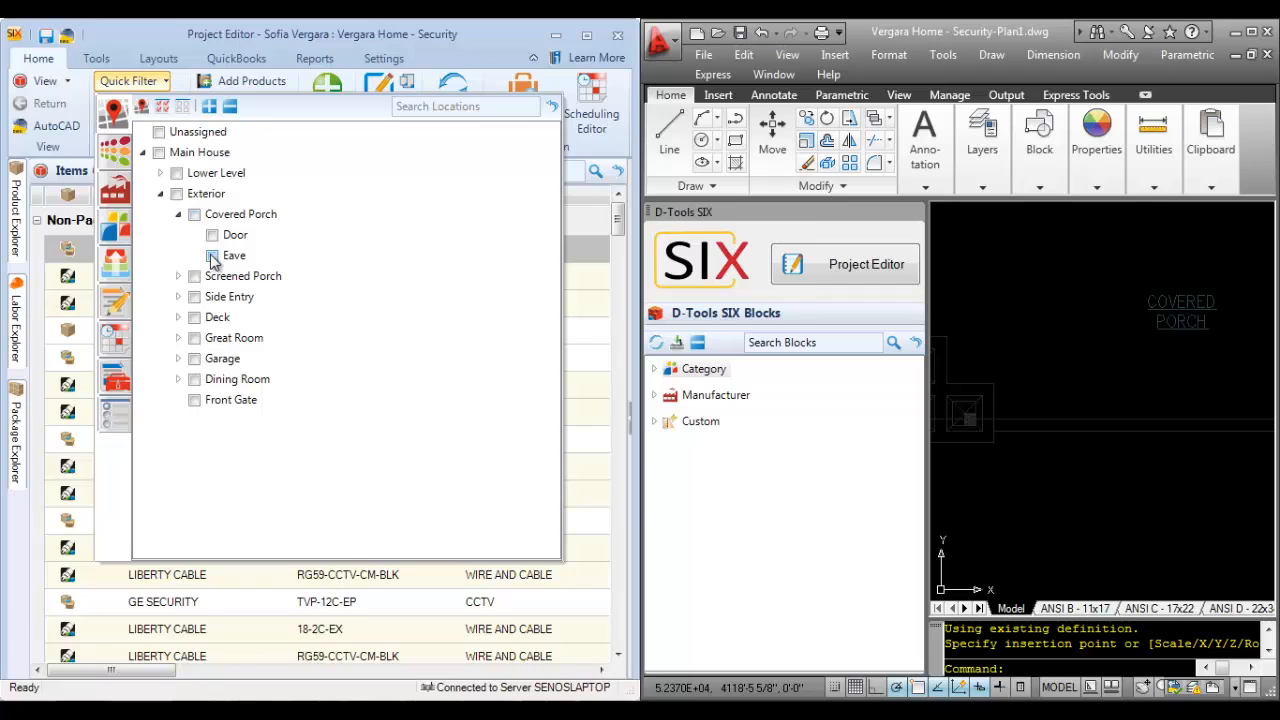
pyautogui.click(212, 256)
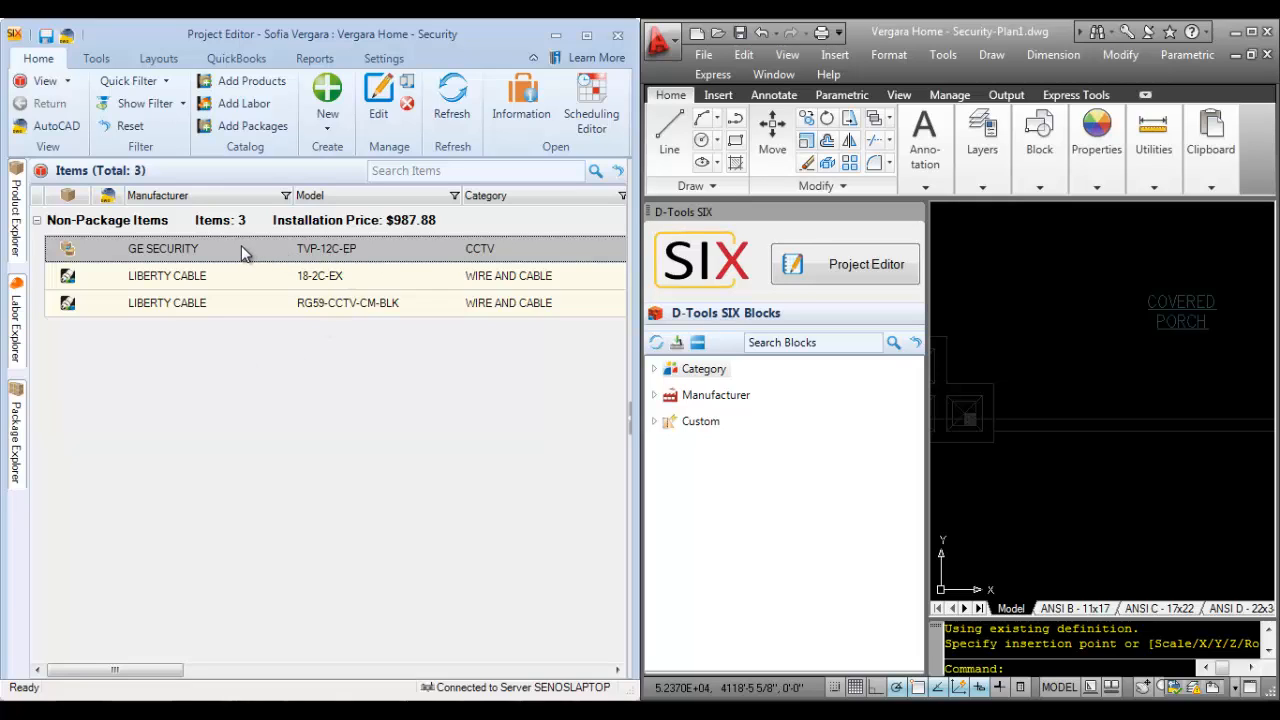
pyautogui.moveTo(904, 334)
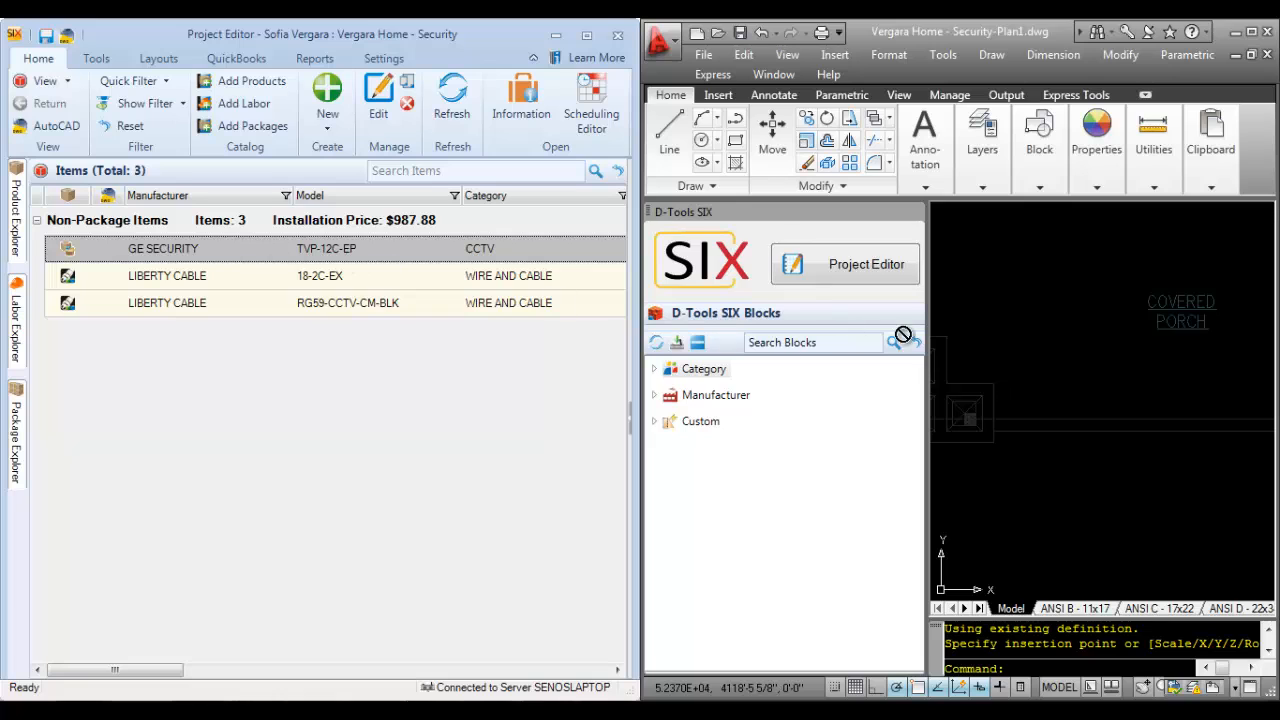
# Drop the TVP-12C-EP camera onto the covered porch, creating block CAM-007.
pyautogui.click(1036, 316)
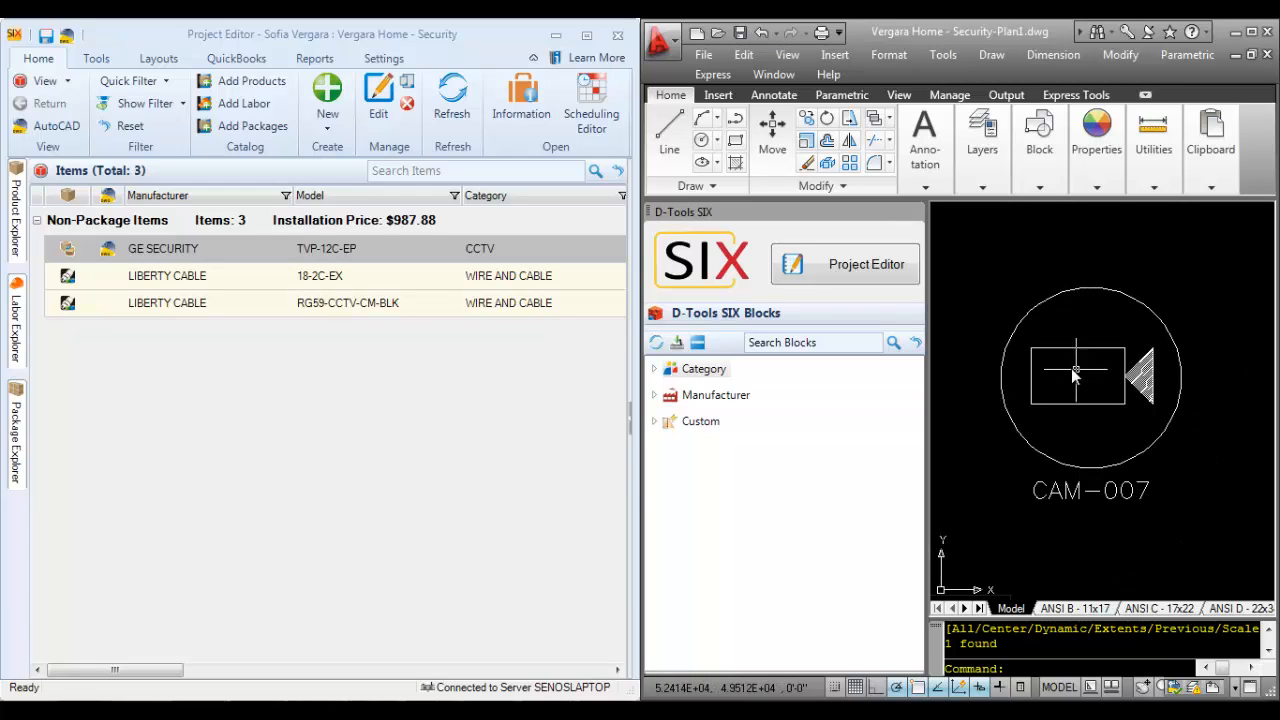
pyautogui.moveTo(1078, 390)
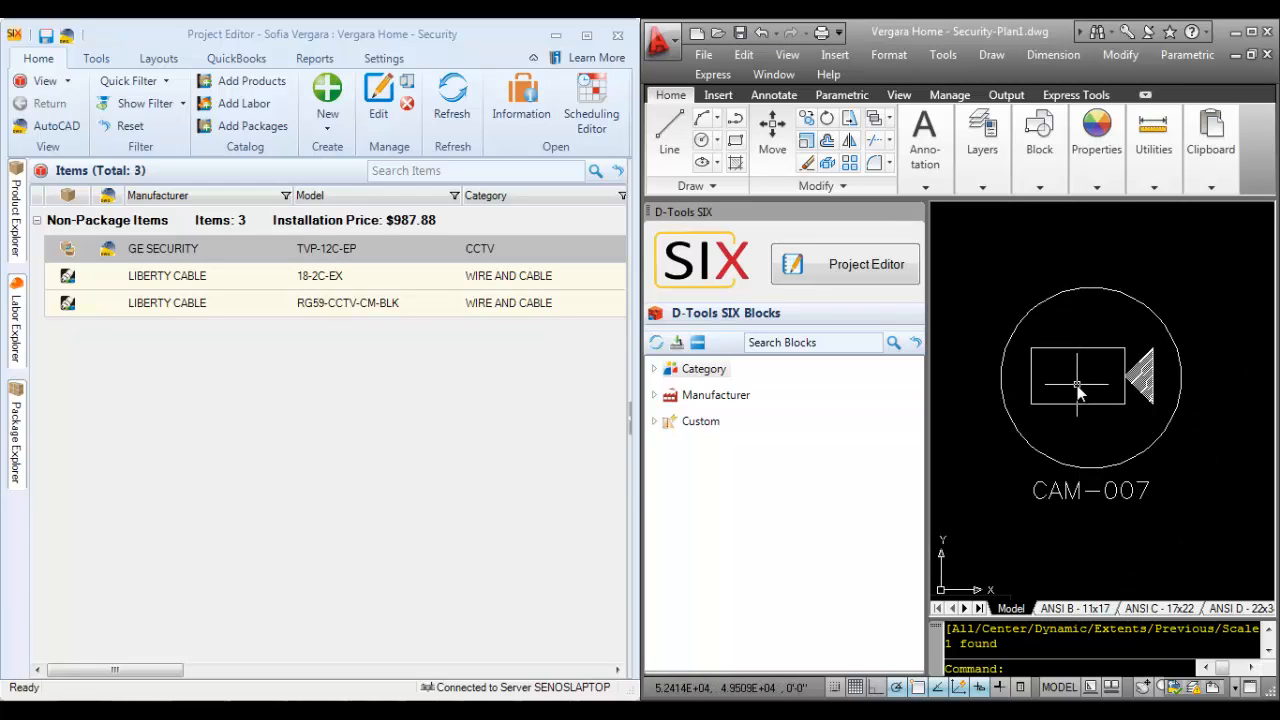
pyautogui.moveTo(1090, 364)
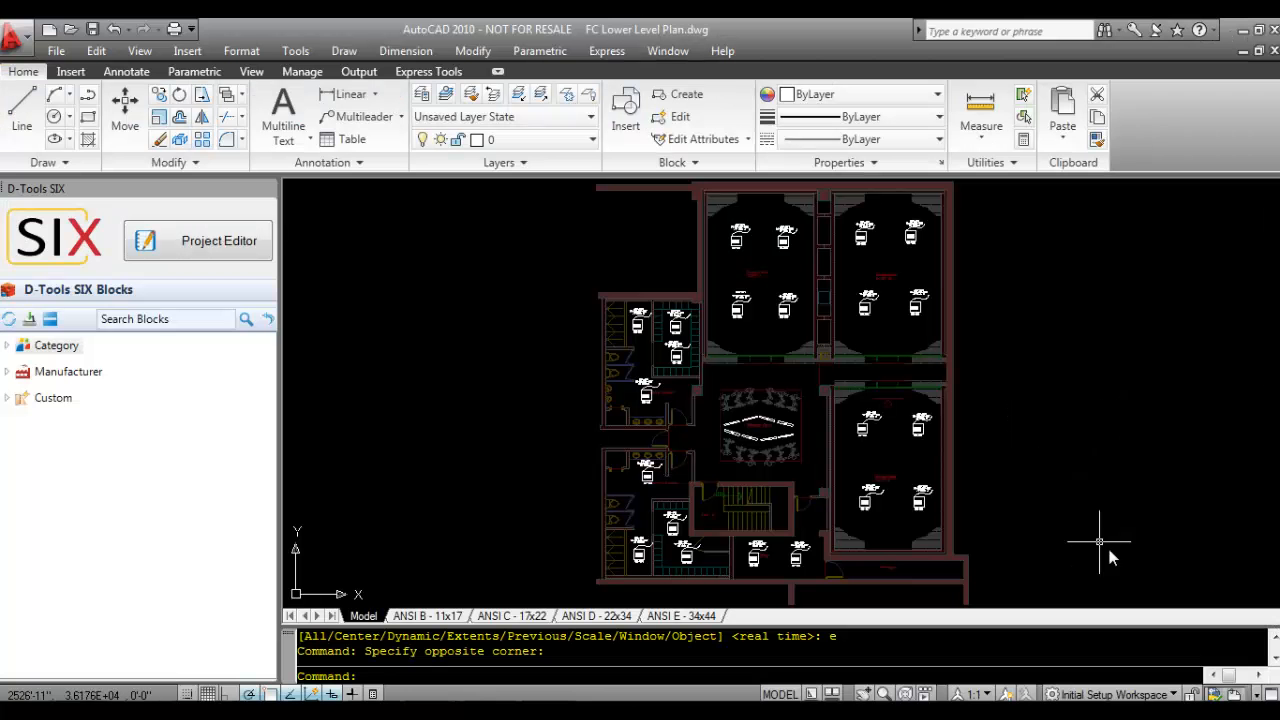
pyautogui.moveTo(1112, 552)
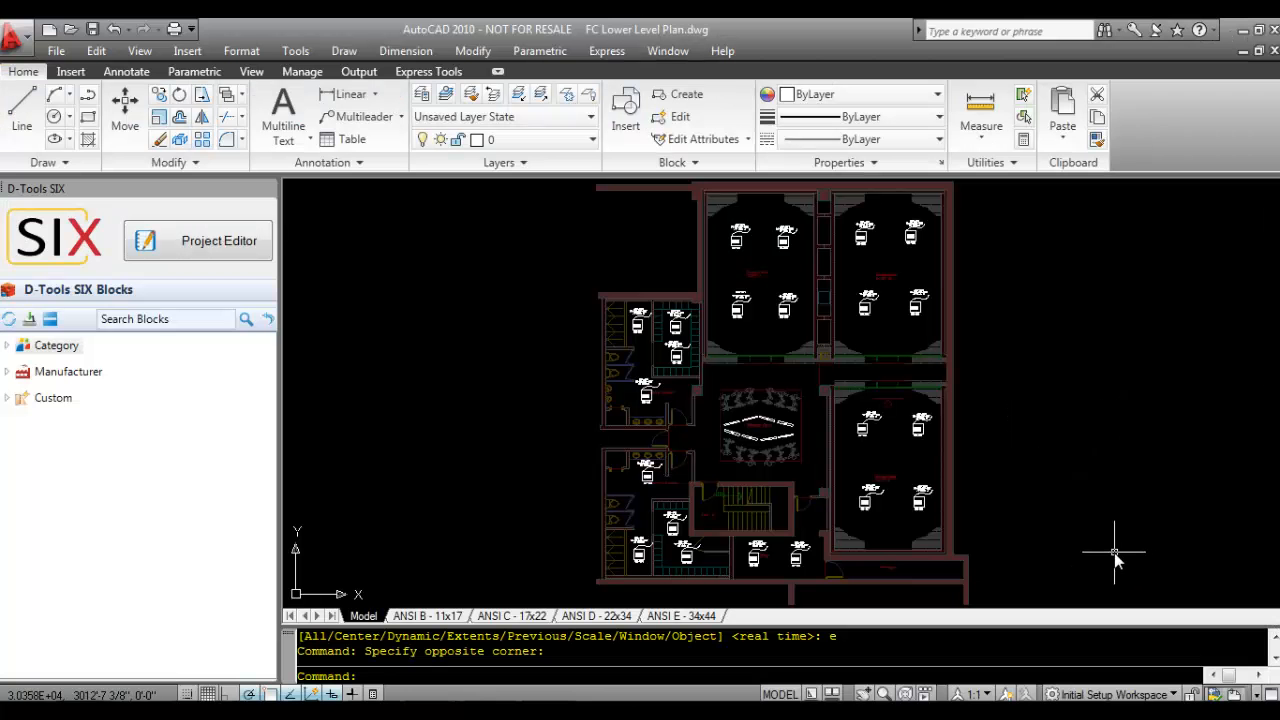